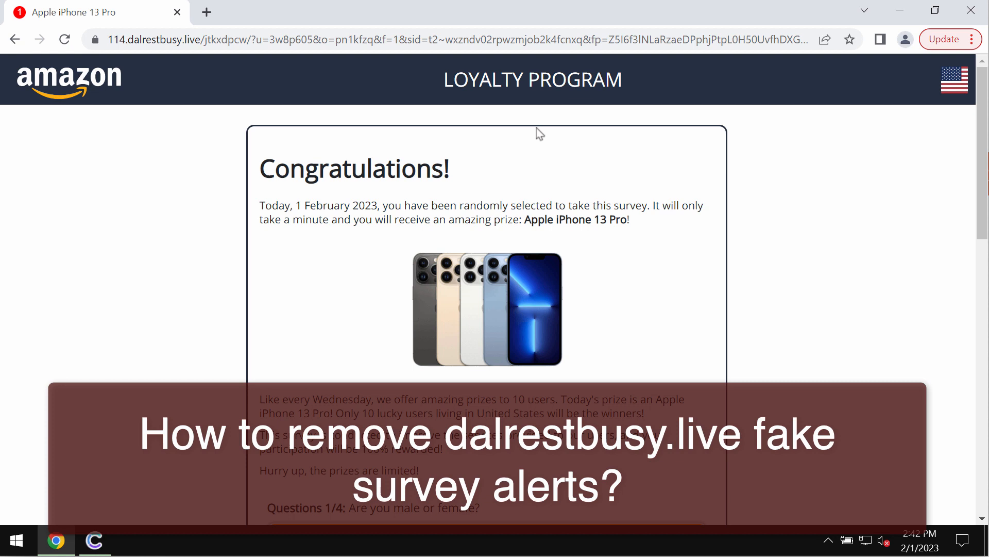
mouse_move(326, 135)
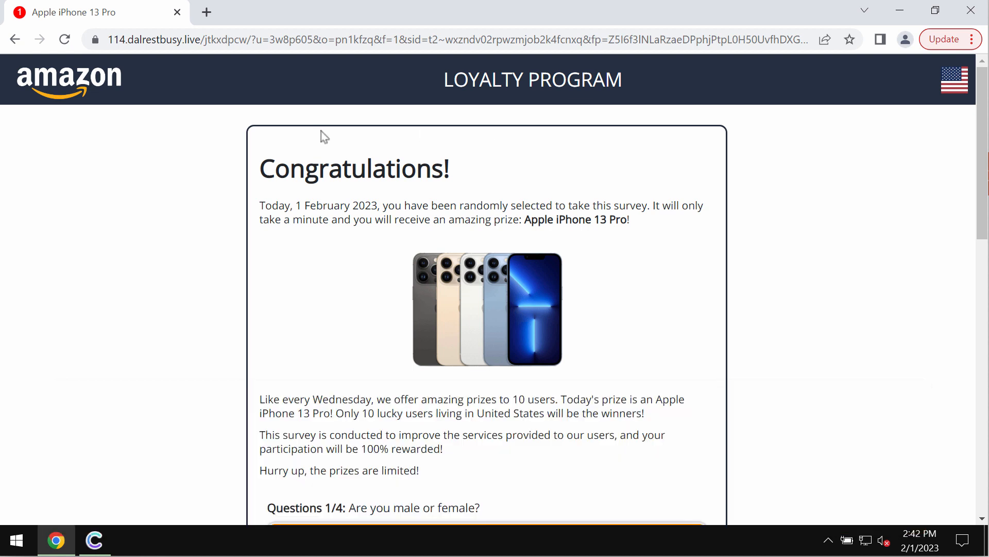
mouse_move(170, 71)
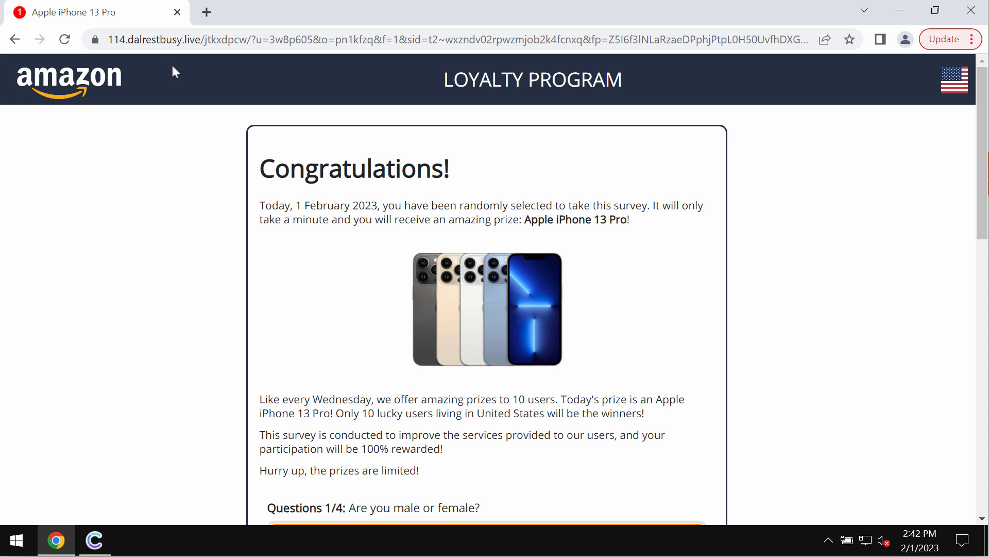
mouse_move(163, 173)
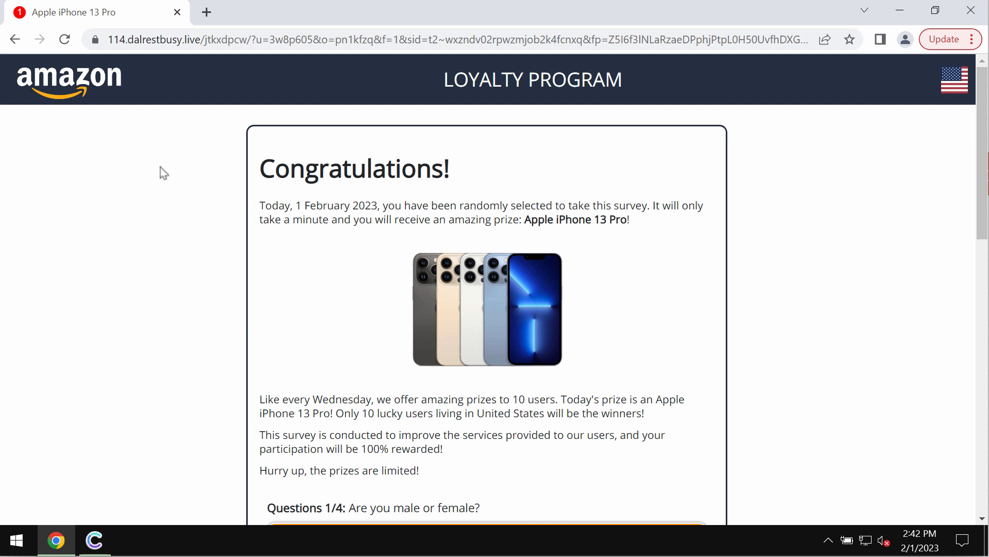
mouse_move(163, 74)
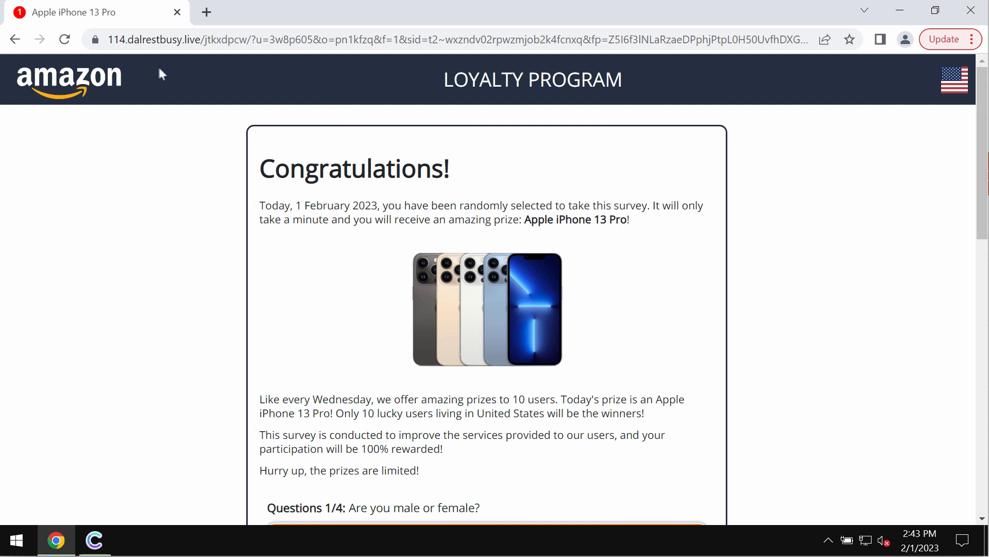
- Start the Quick Scan, visit the Dashboard, then reopen the in-progress scan view
left_click(441, 39)
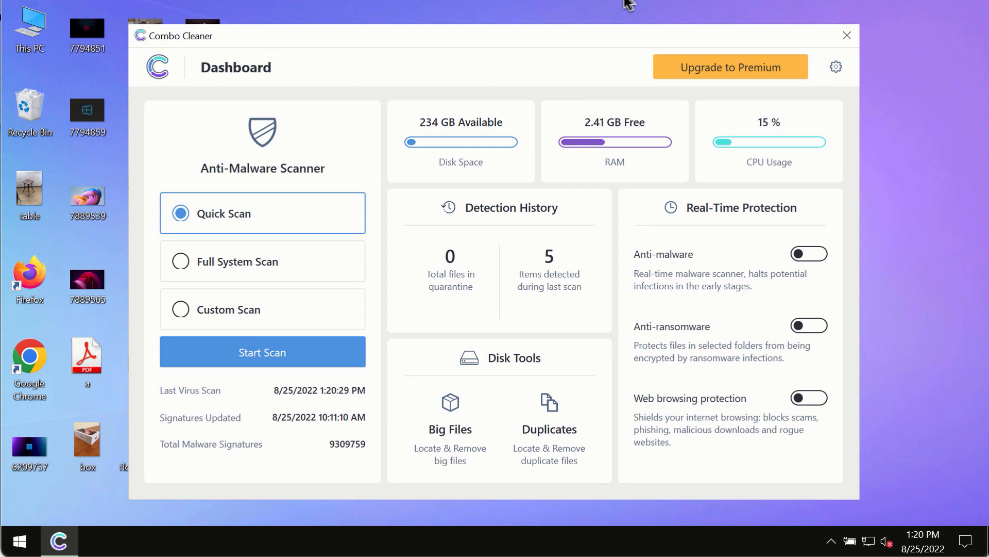
mouse_move(281, 376)
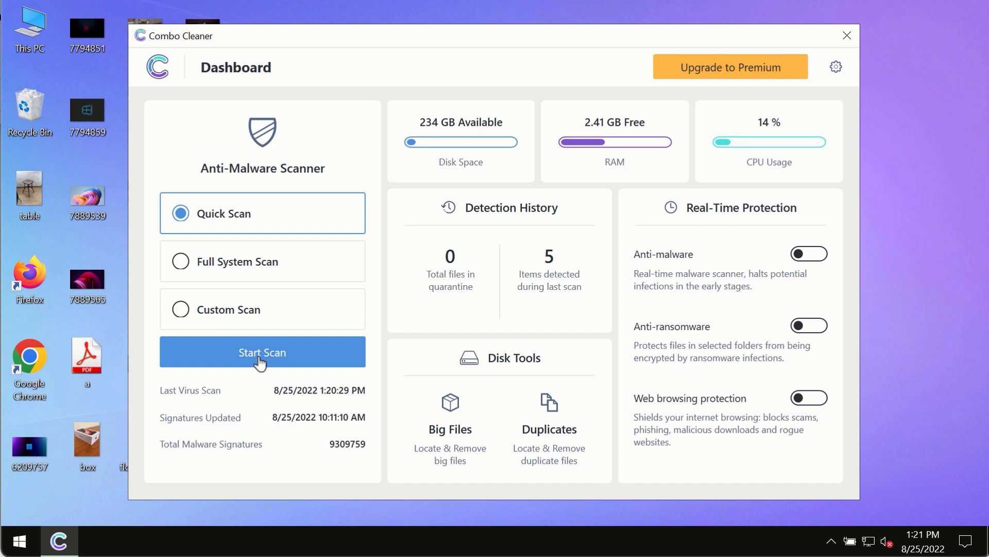
left_click(262, 352)
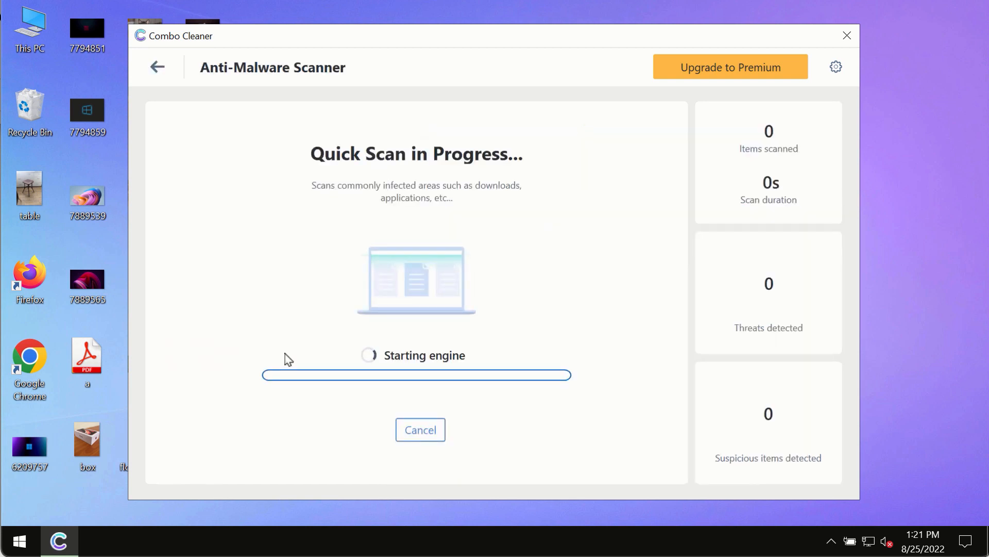
left_click(158, 67)
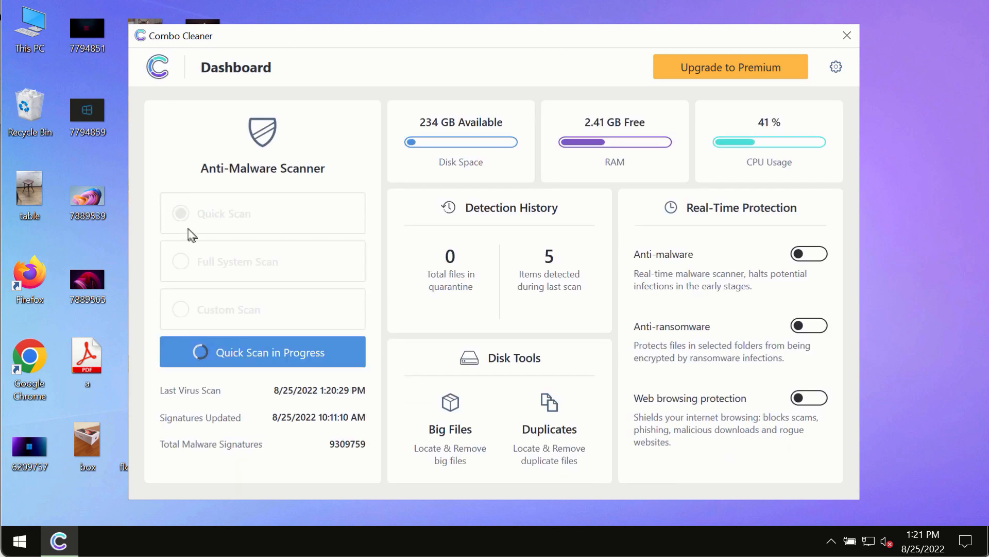
mouse_move(163, 210)
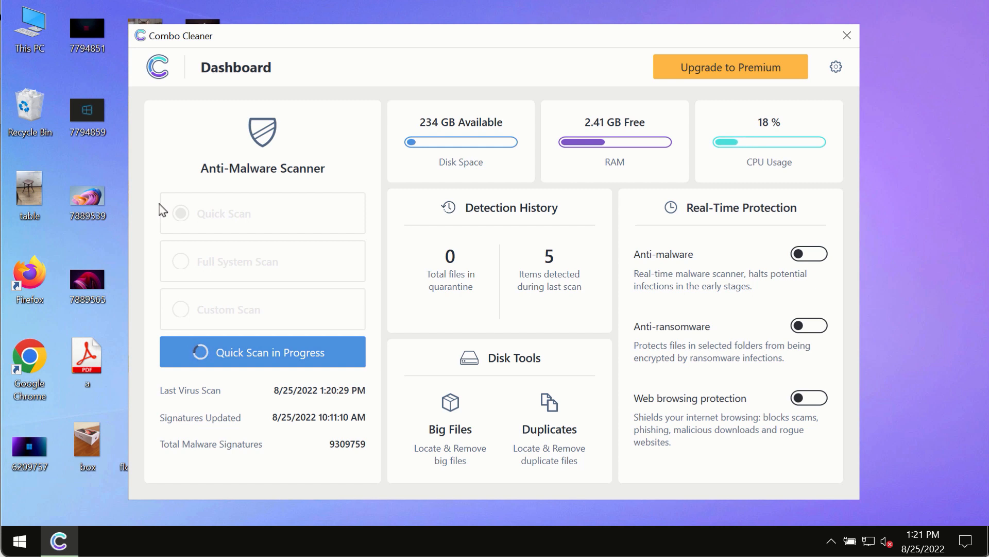
mouse_move(324, 394)
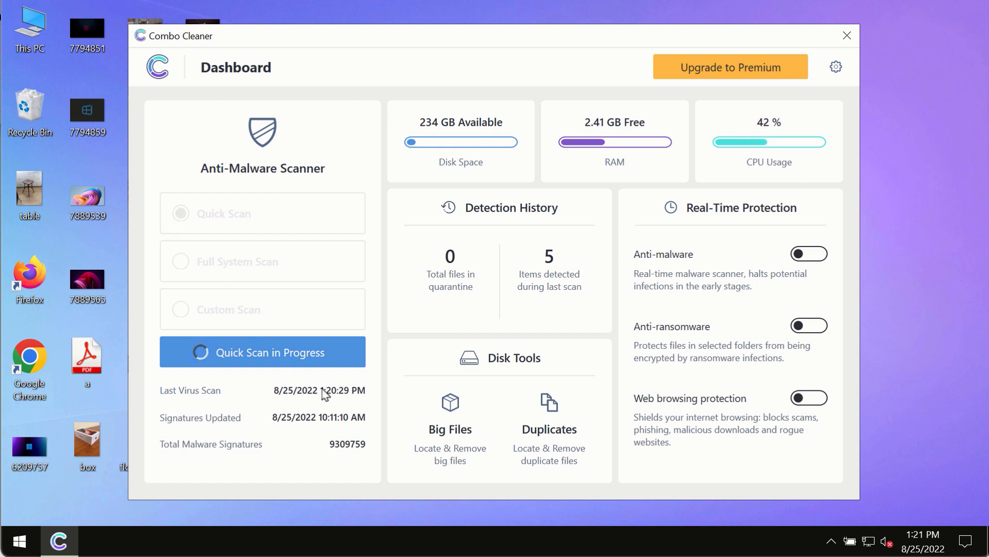
left_click(262, 352)
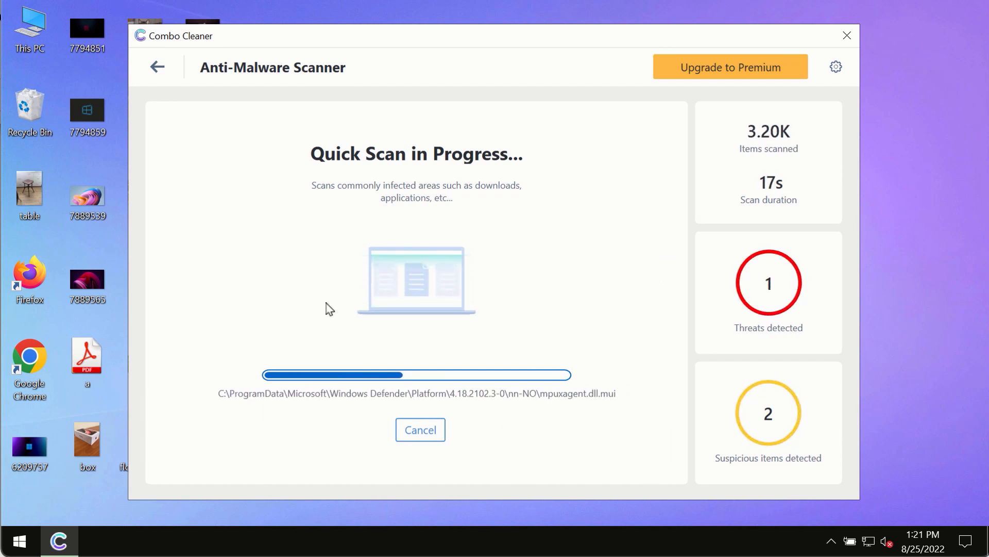
mouse_move(491, 62)
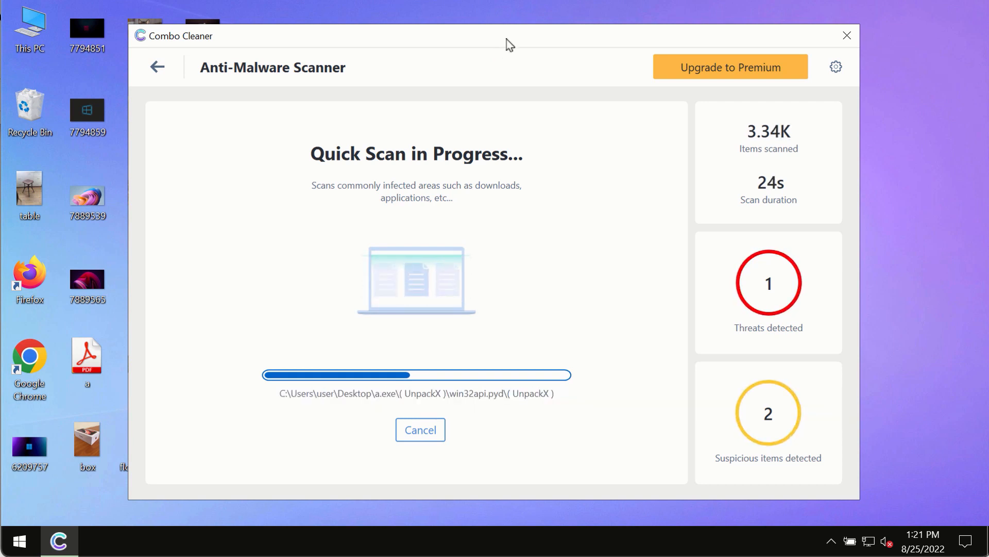
mouse_move(582, 87)
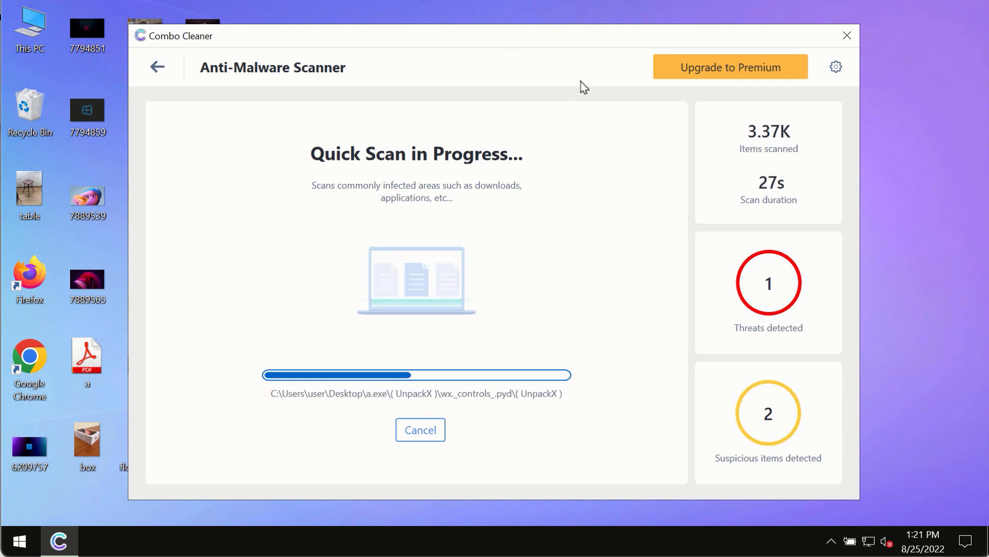
mouse_move(835, 67)
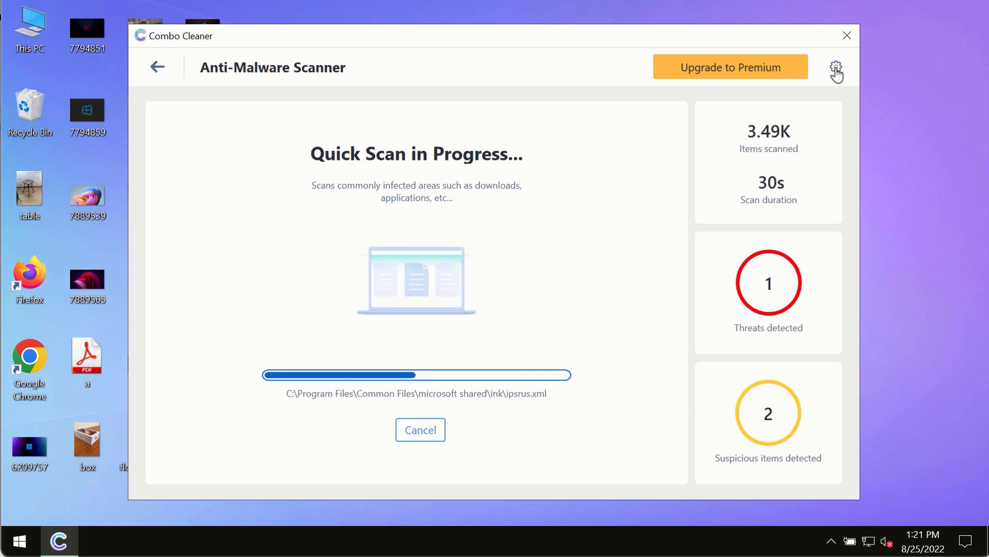
- Open Settings on the Anti-Ransomware tab, showing no protected folders or trusted programs
left_click(835, 67)
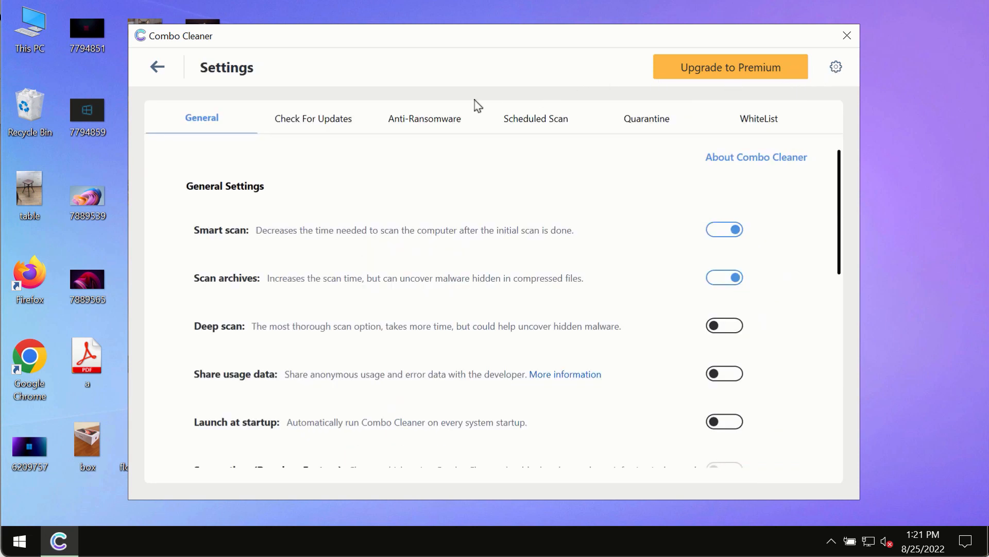
mouse_move(421, 127)
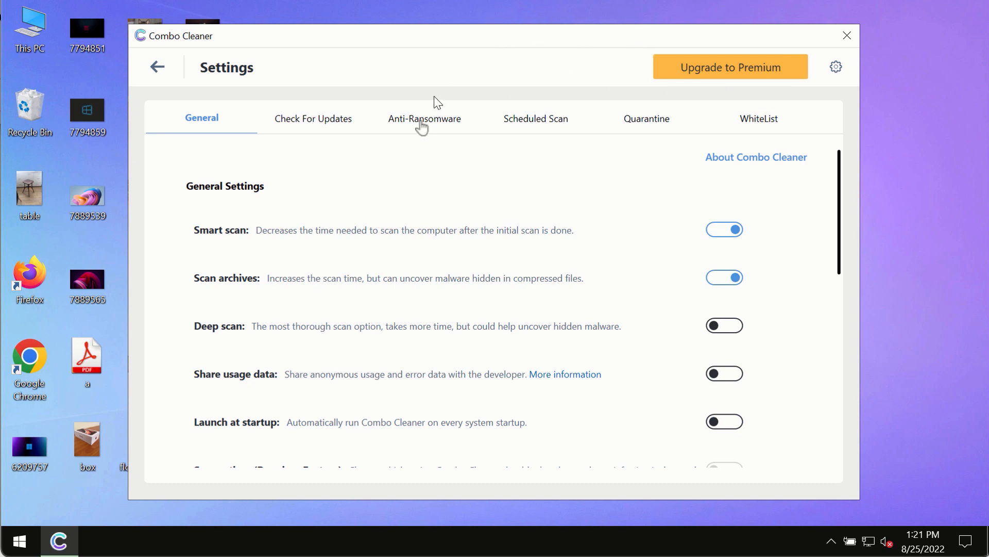
left_click(424, 118)
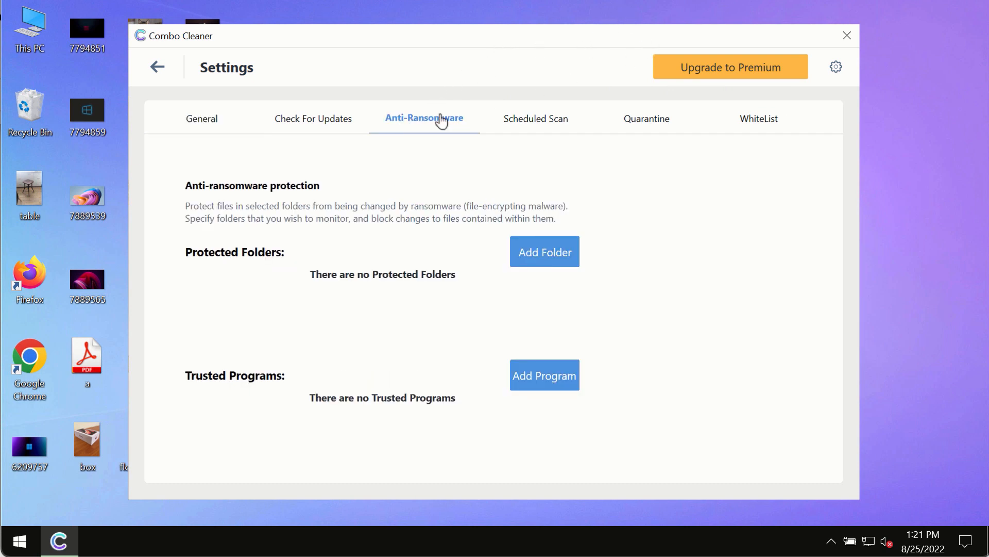
mouse_move(186, 81)
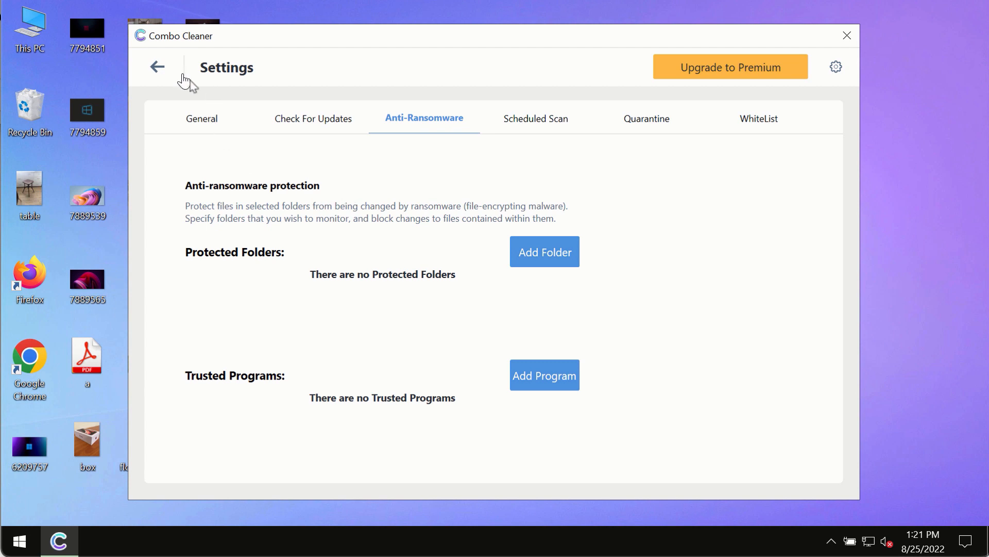
mouse_move(546, 265)
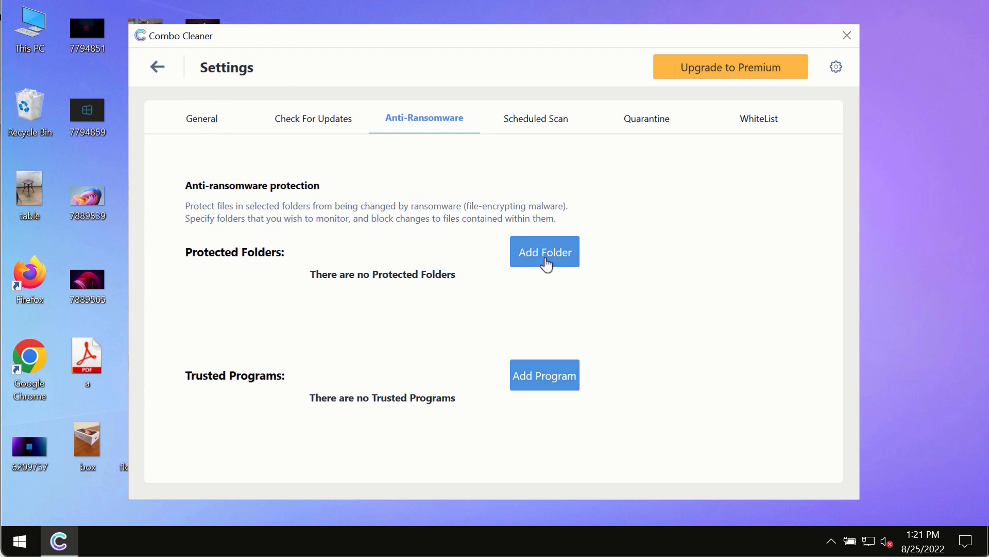
mouse_move(162, 109)
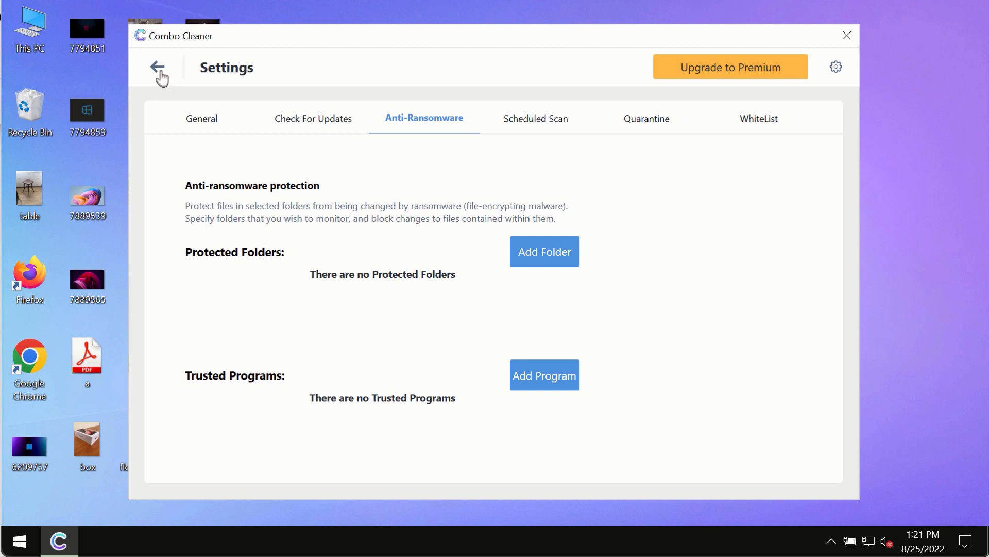
- Leave Settings and reopen the quick scan, now showing 4 threats and 2 suspicious items
left_click(159, 67)
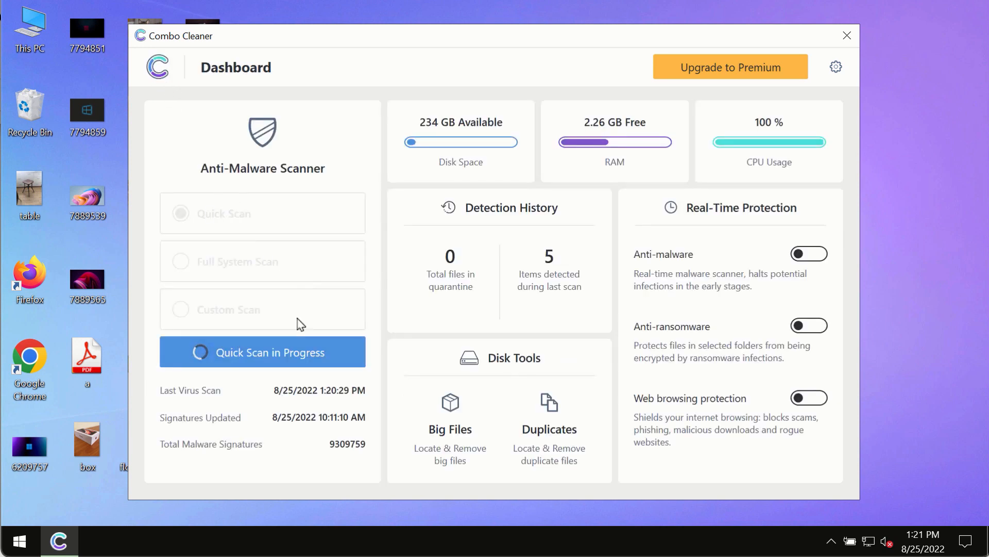
left_click(262, 352)
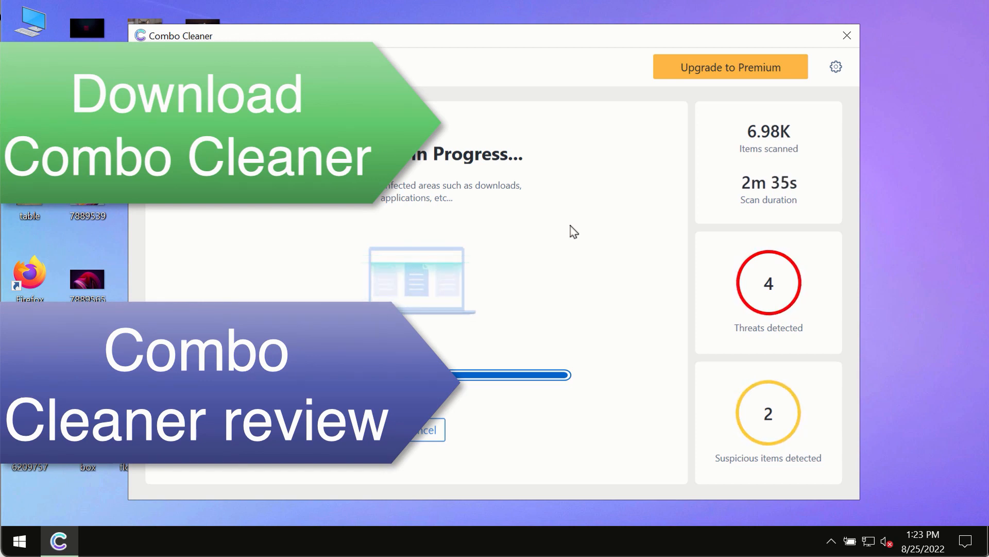
mouse_move(600, 222)
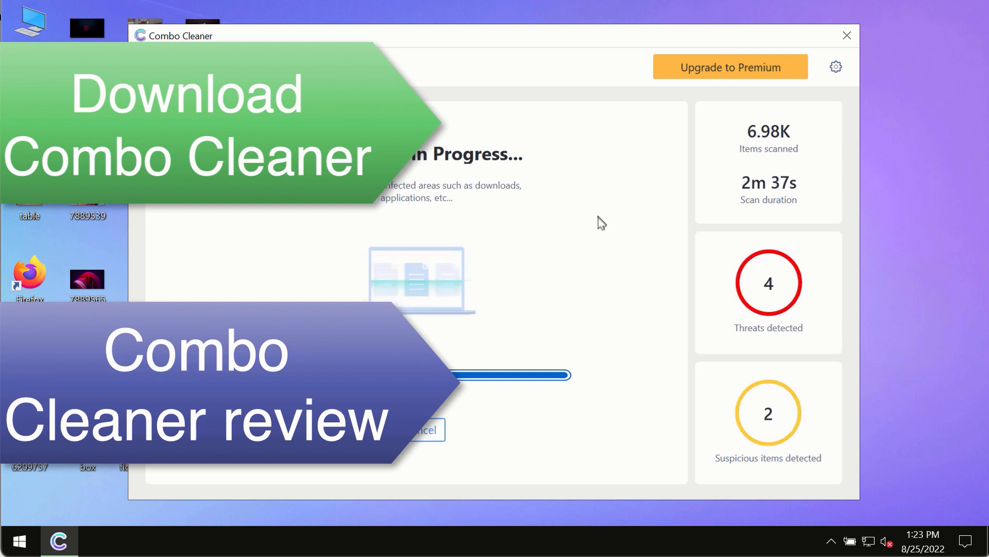